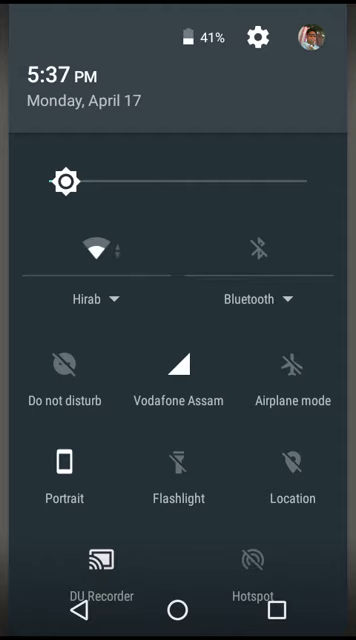
Step: Open the device Settings app from the Quick Settings gear icon
click(261, 37)
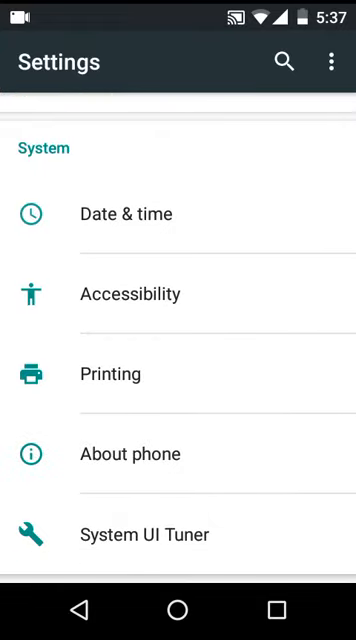
Step: In System UI Tuner, switch on 'Show embedded battery percentage'
click(144, 533)
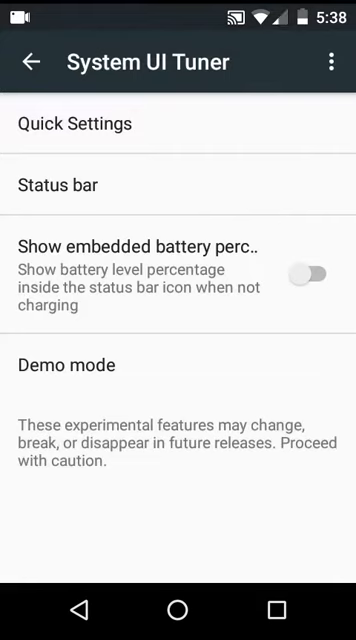
click(311, 273)
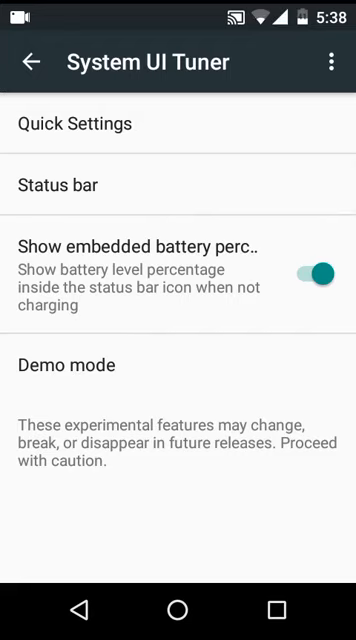
Step: Toggle the Wi-Fi and Cellular data status bar icons off and back on
click(57, 184)
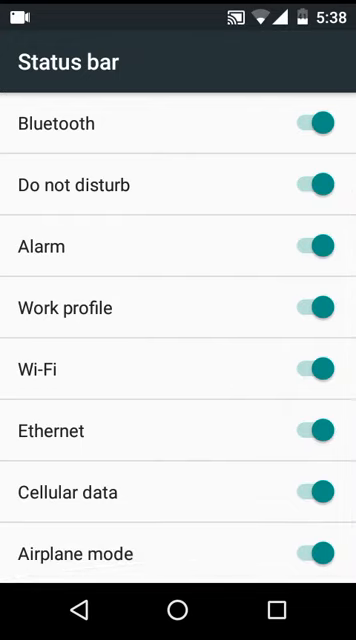
click(311, 369)
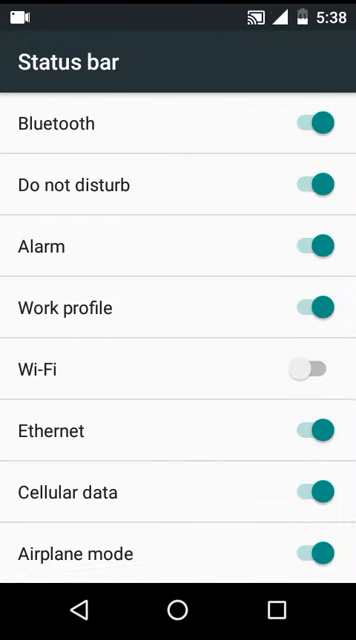
click(311, 368)
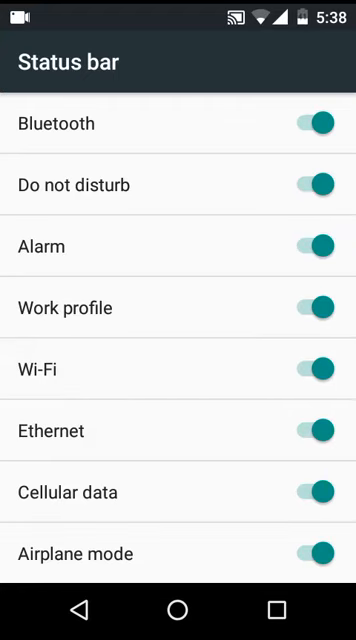
click(311, 491)
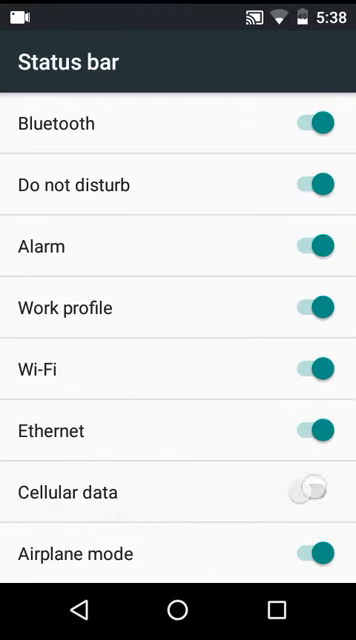
click(27, 61)
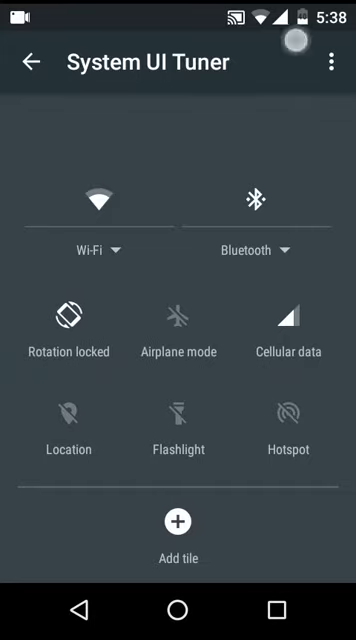
Step: Move the Cellular data tile ahead of Airplane mode and list addable tiles
click(35, 61)
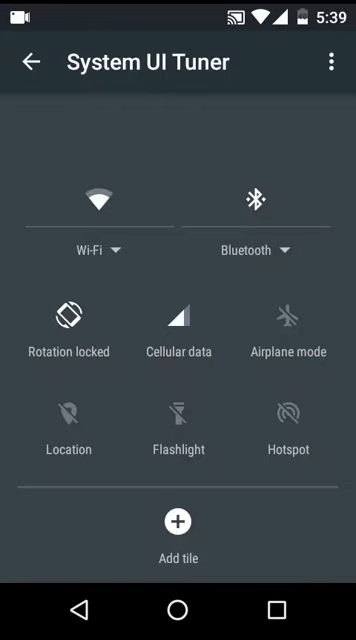
click(178, 531)
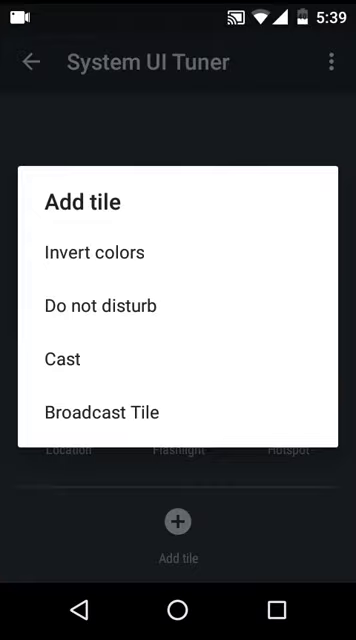
Step: Add a Broadcast Tile named 'Test' to Quick Settings
click(96, 412)
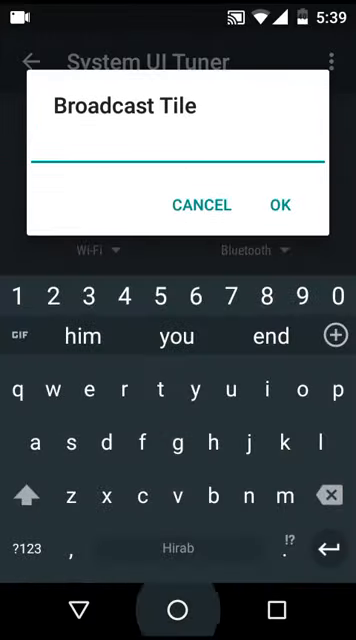
text(Test)
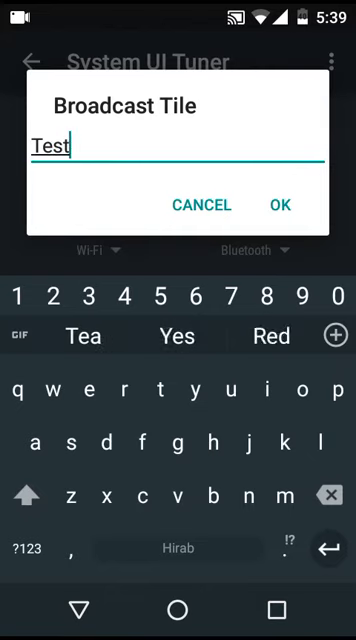
click(280, 205)
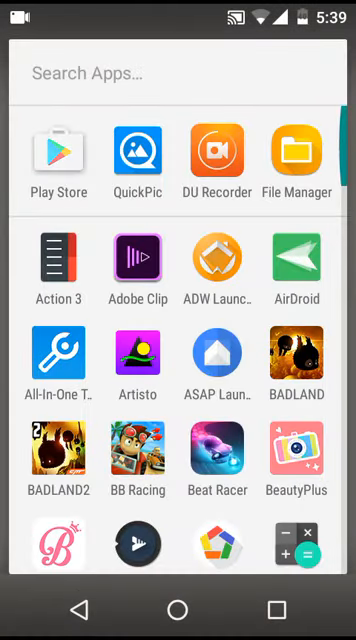
Step: Search 'power toggles' in Play Store and launch the installed Power Toggles app
click(58, 160)
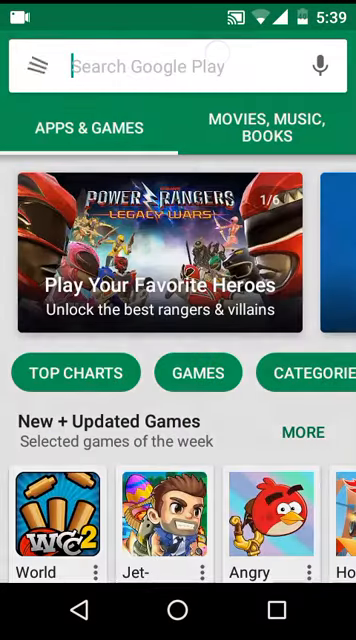
text(power toggles)
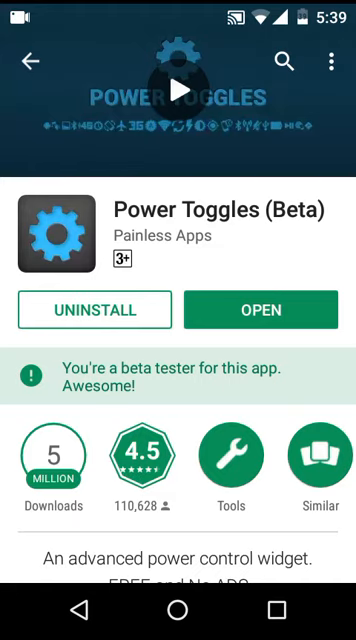
click(260, 309)
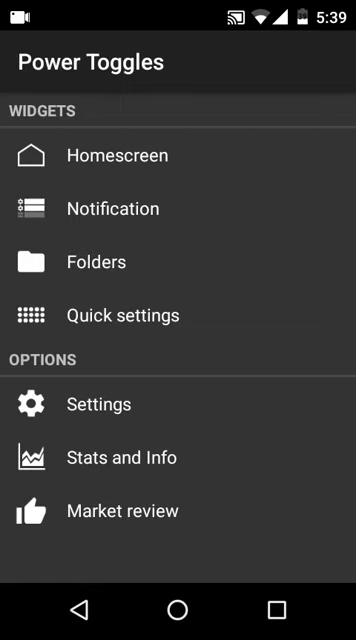
Step: Add the Test Quick Settings tile with GPS on click and Compass on long click
click(124, 314)
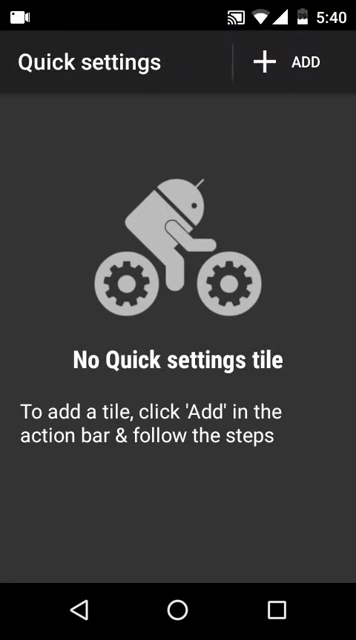
click(304, 61)
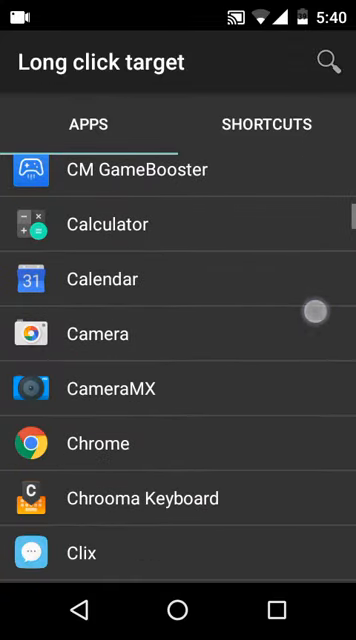
click(104, 224)
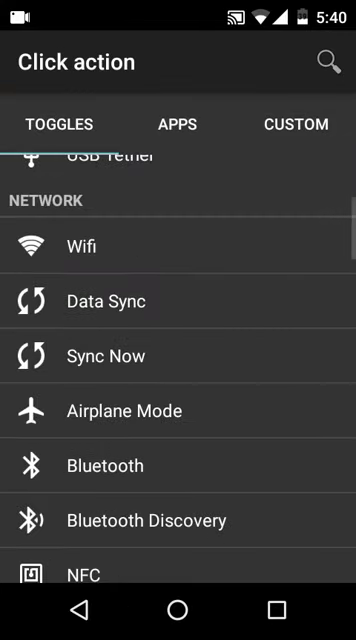
scroll(down, 3)
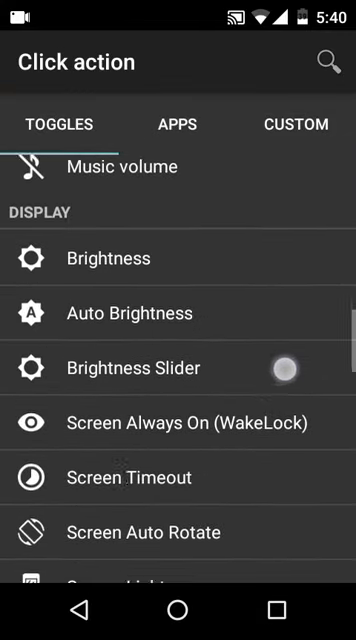
scroll(down, 3)
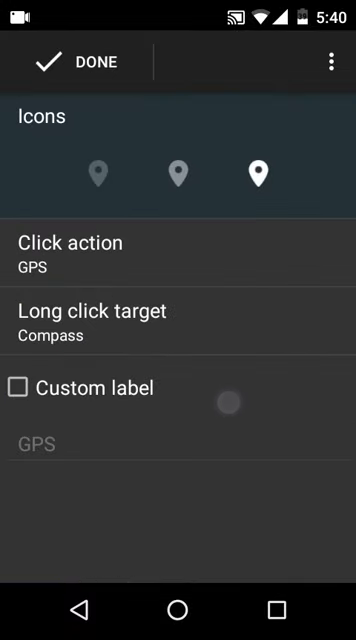
click(75, 62)
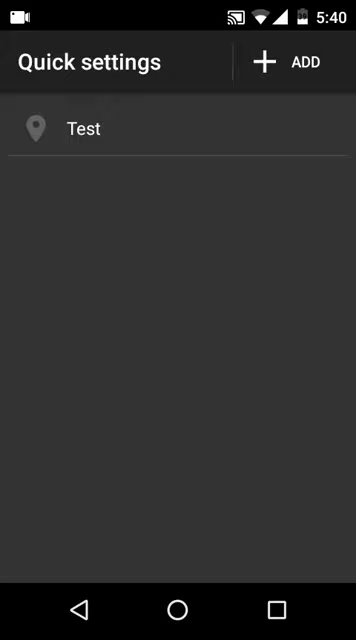